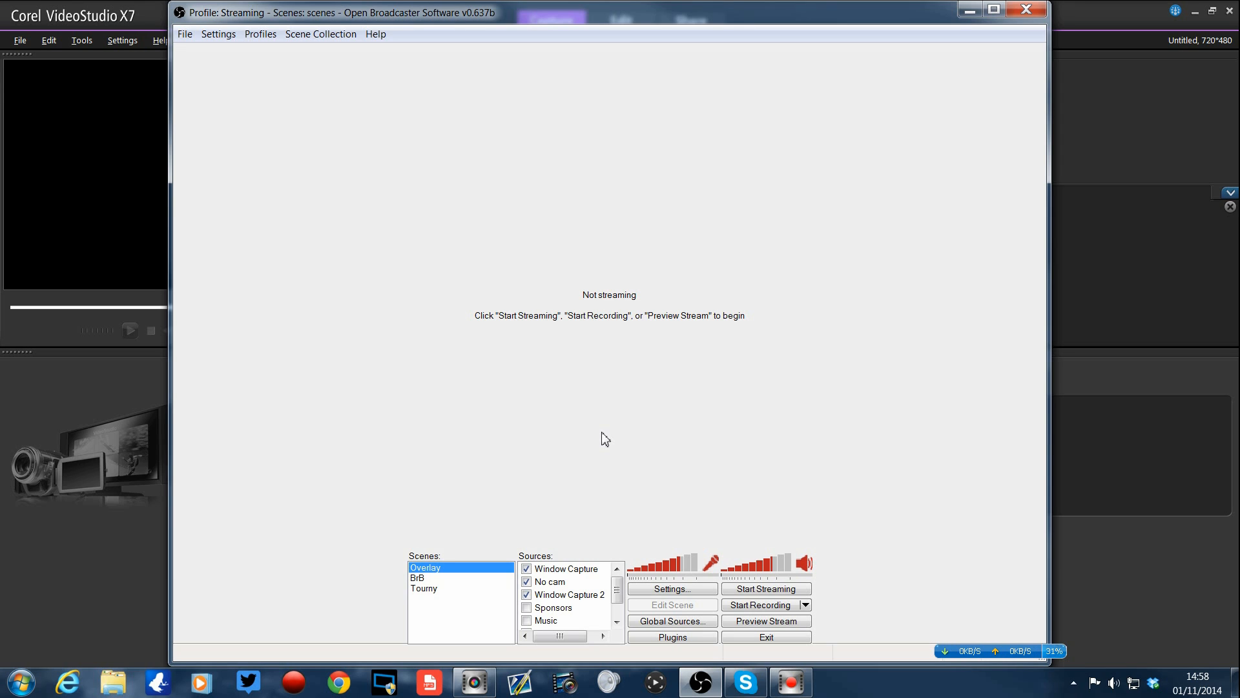
{"action": "mouse_move", "coordinate": [195, 386]}
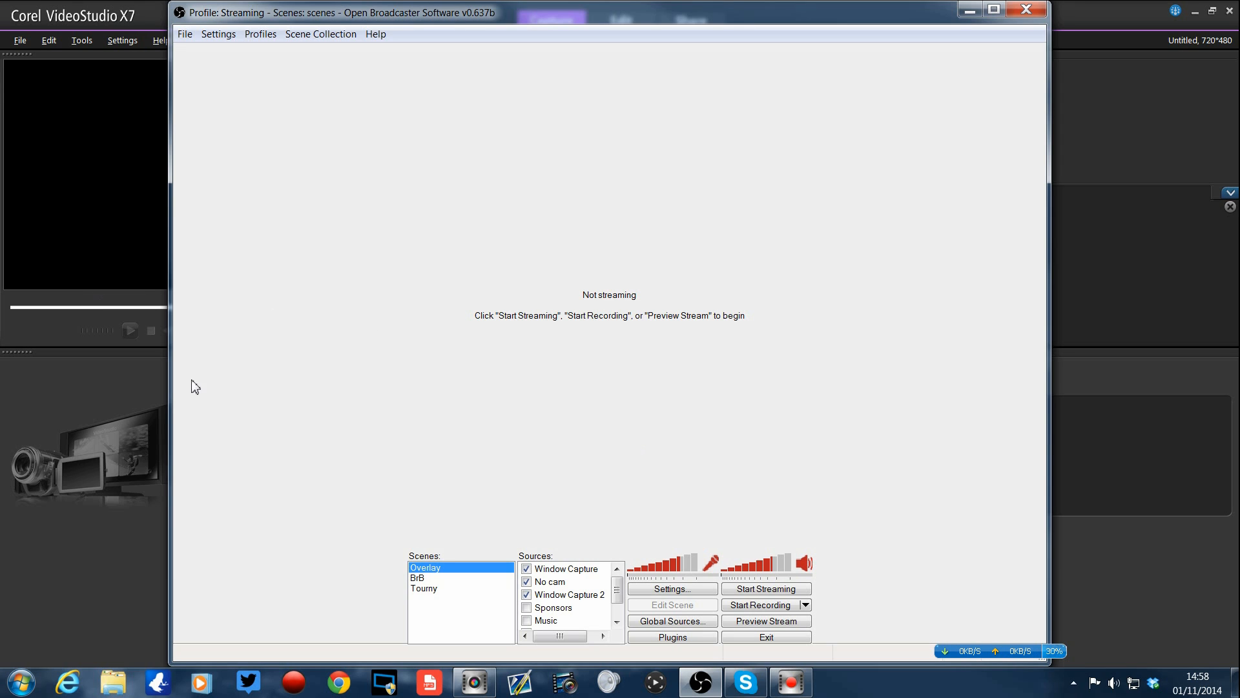
{"action": "mouse_move", "coordinate": [189, 311]}
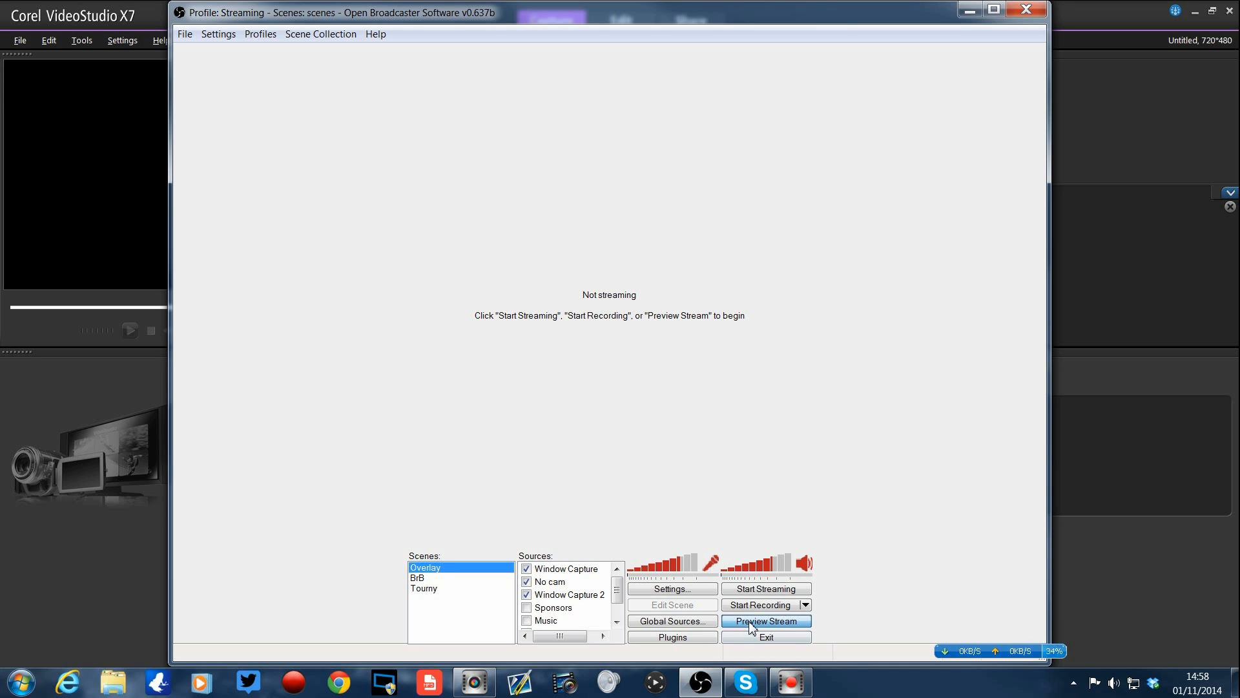
- Start the stream preview so the game capture with its overlay appears
{"action": "left_click", "coordinate": [765, 620]}
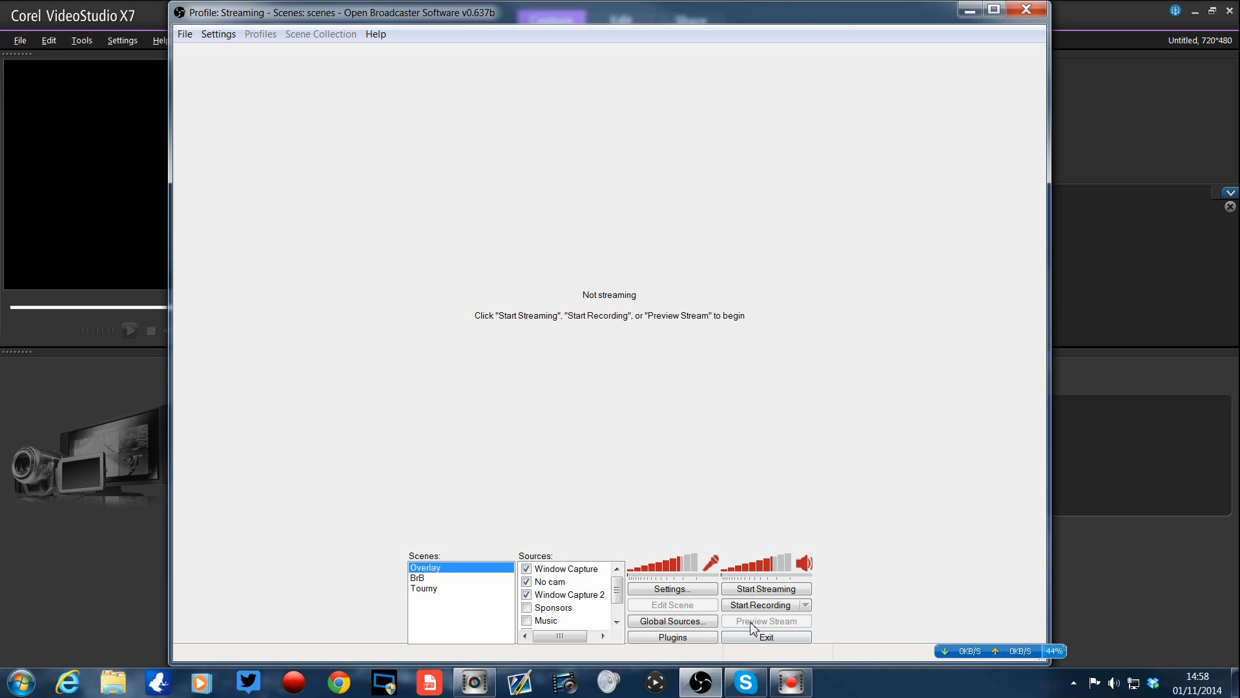
{"action": "left_click", "coordinate": [764, 620]}
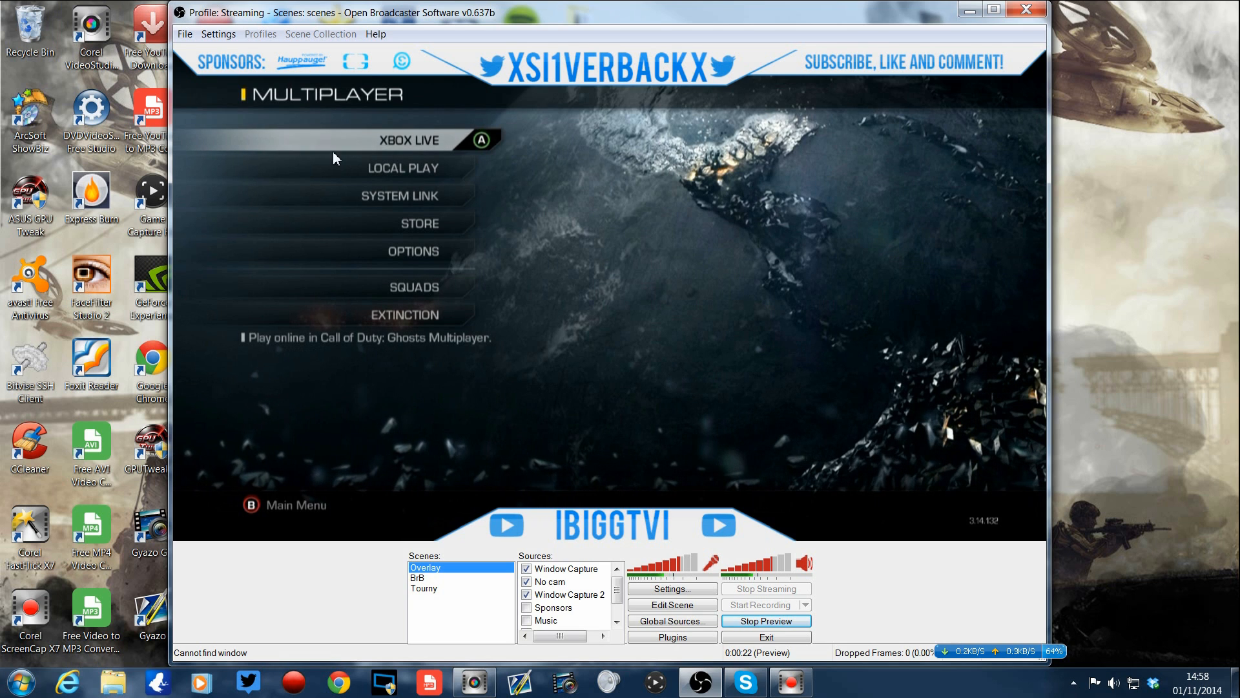
- Bring up the Settings window and review the Encoding and Broadcast Settings pages
{"action": "left_click", "coordinate": [218, 33]}
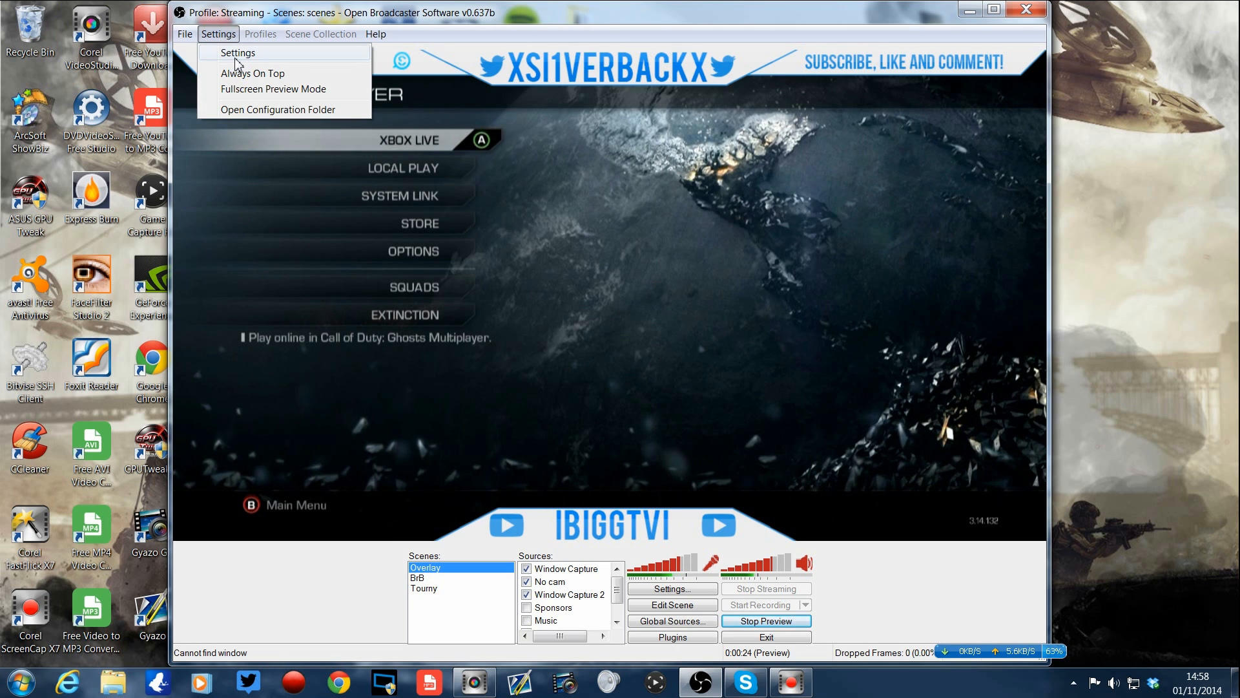
{"action": "left_click", "coordinate": [238, 51]}
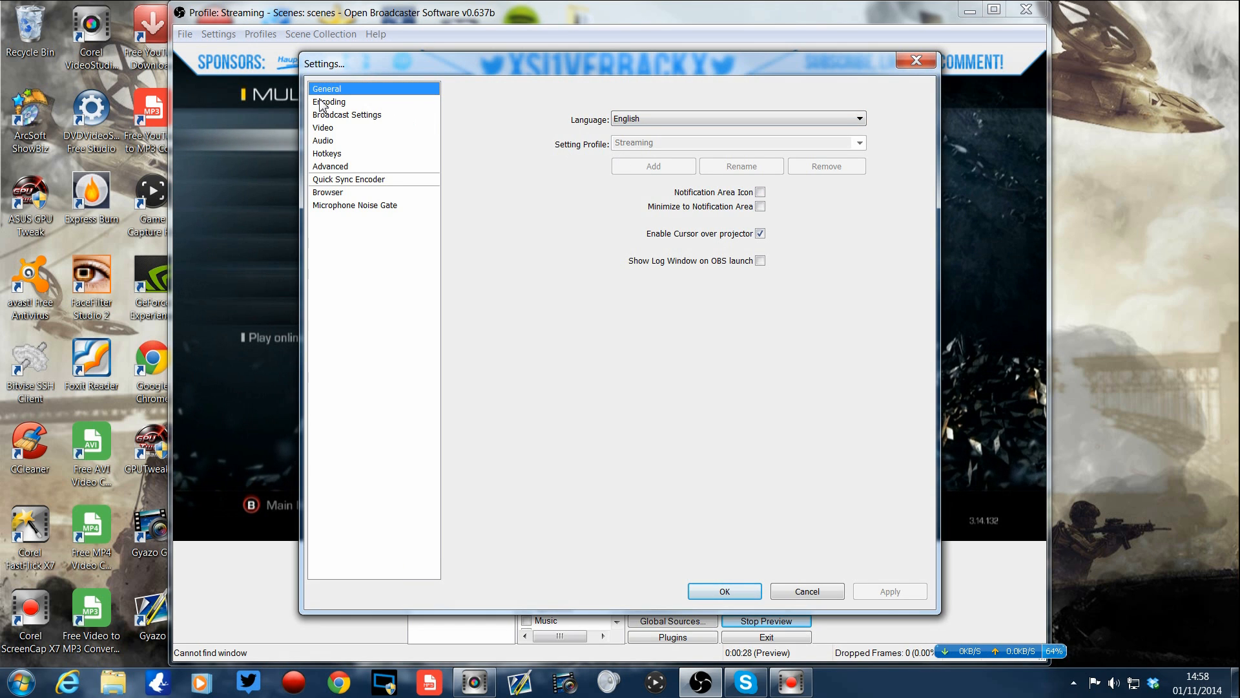
{"action": "left_click", "coordinate": [330, 101]}
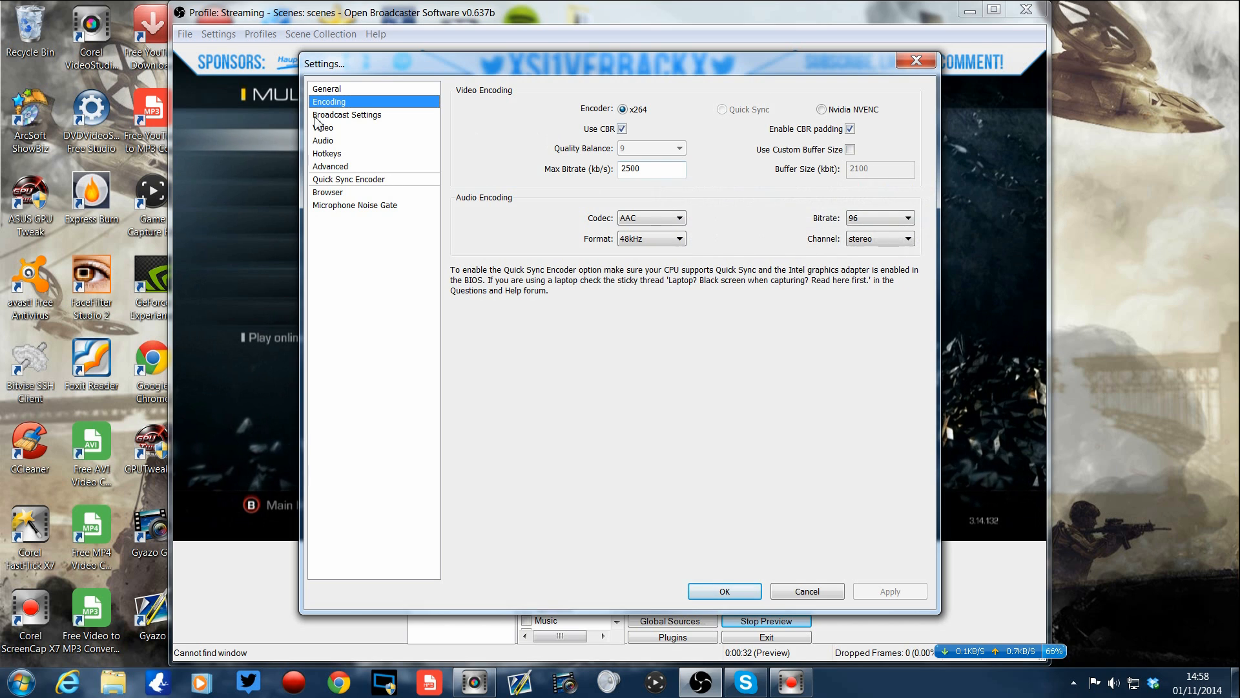
{"action": "left_click", "coordinate": [347, 115]}
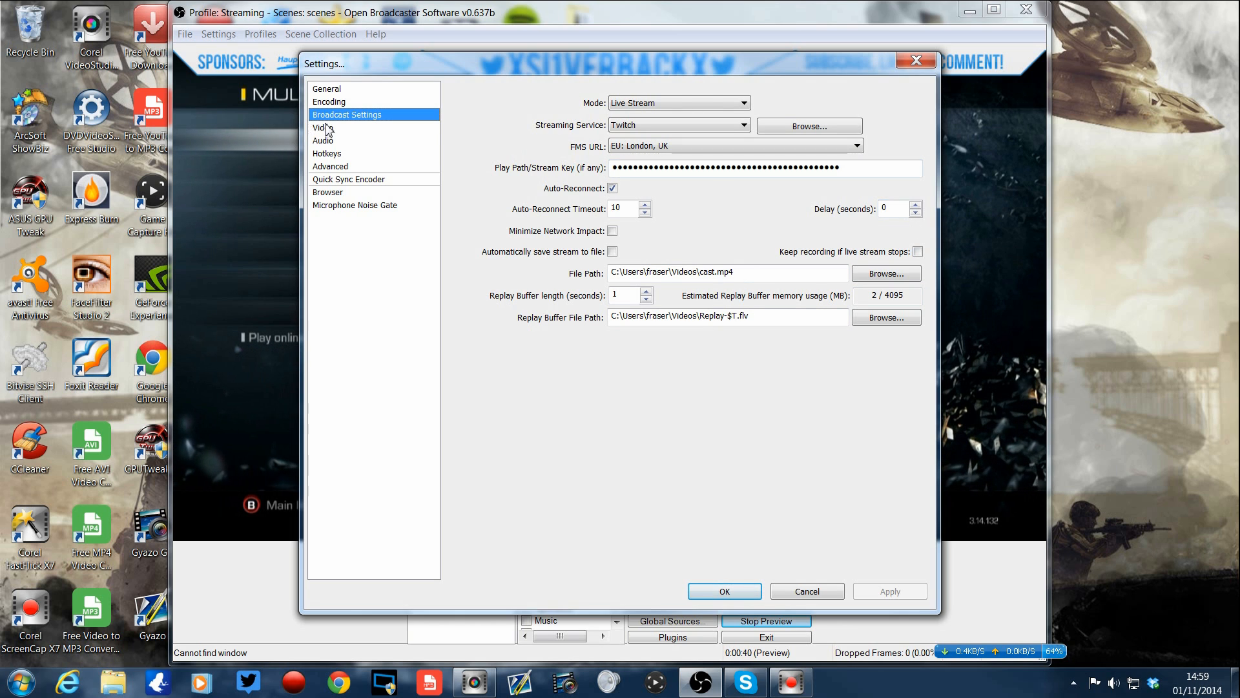
- Review the Video and Audio pages, then the Advanced page showing the 1,500 ms global offset
{"action": "left_click", "coordinate": [323, 128]}
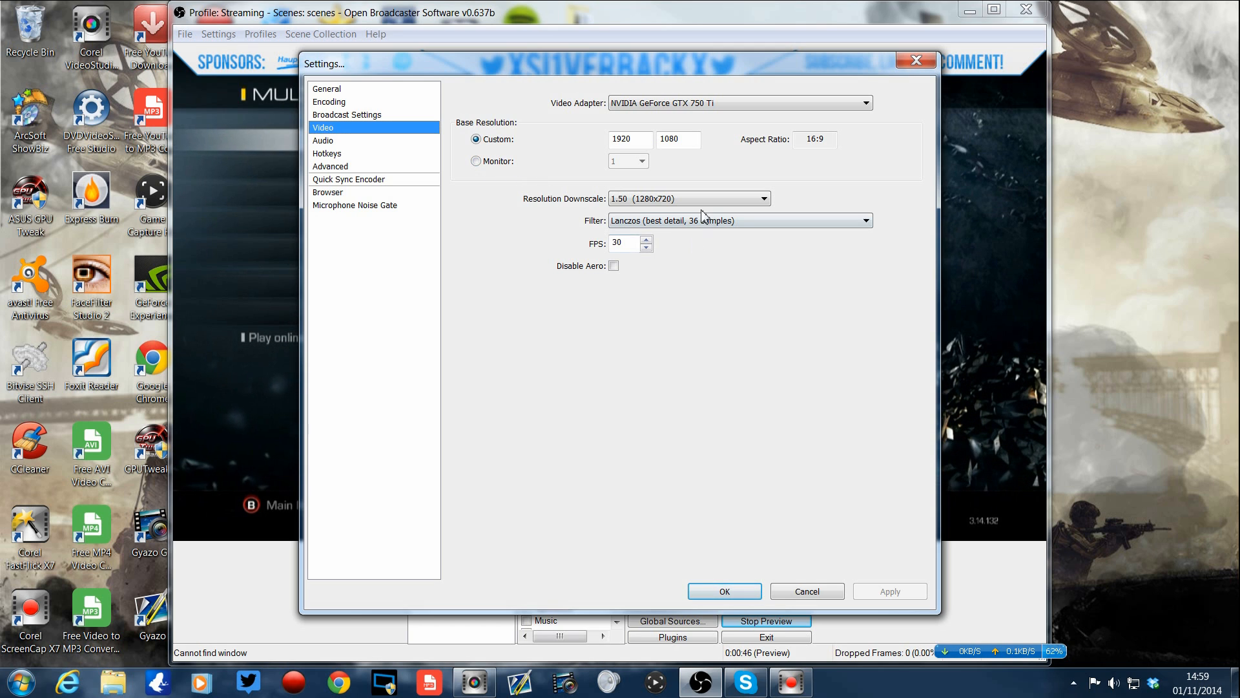
{"action": "left_click", "coordinate": [323, 140]}
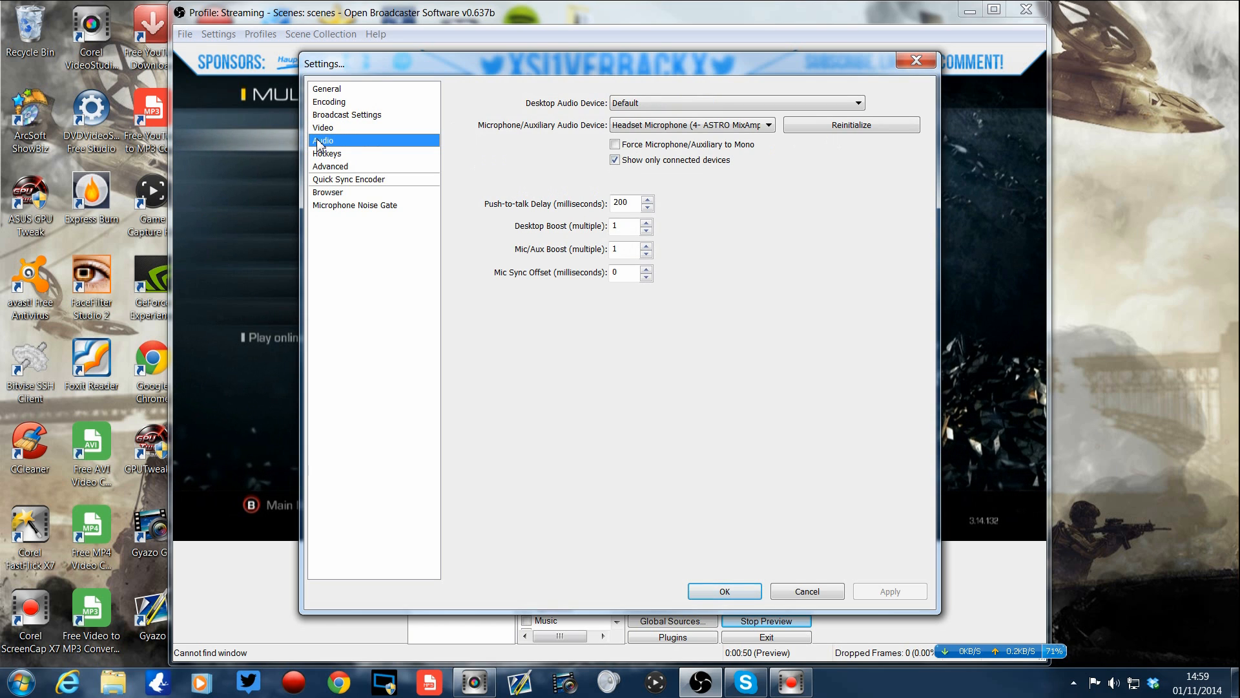
{"action": "mouse_move", "coordinate": [332, 160]}
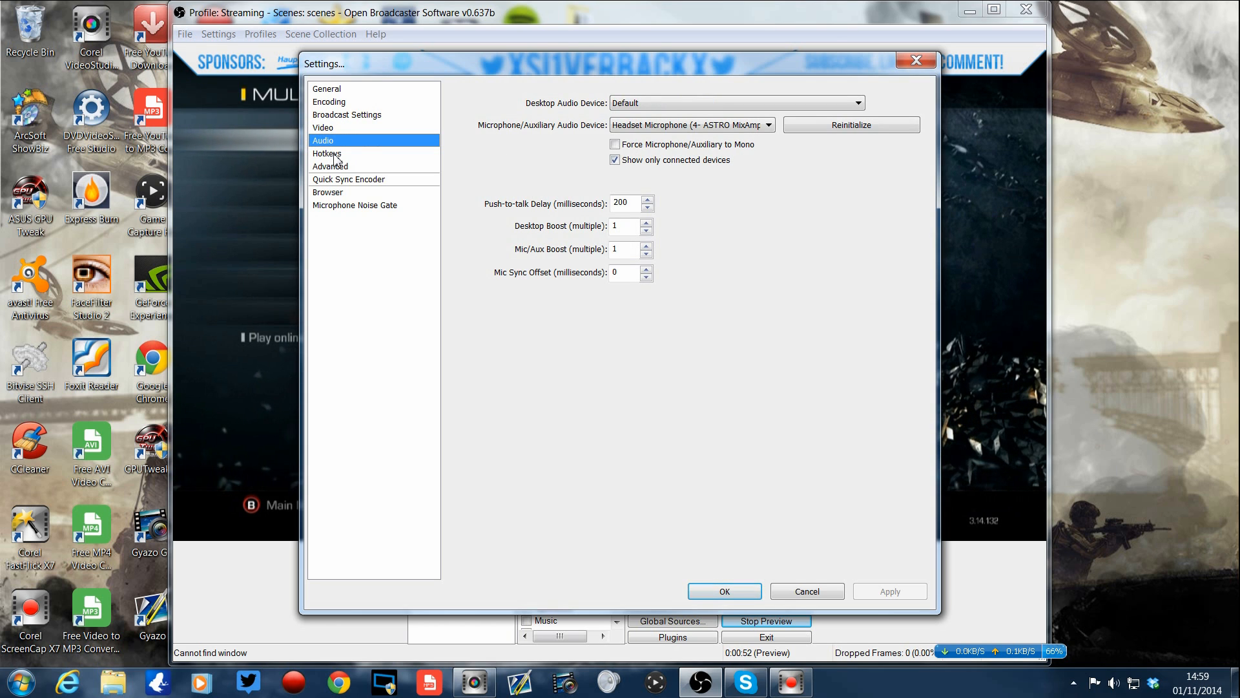
{"action": "left_click", "coordinate": [330, 166]}
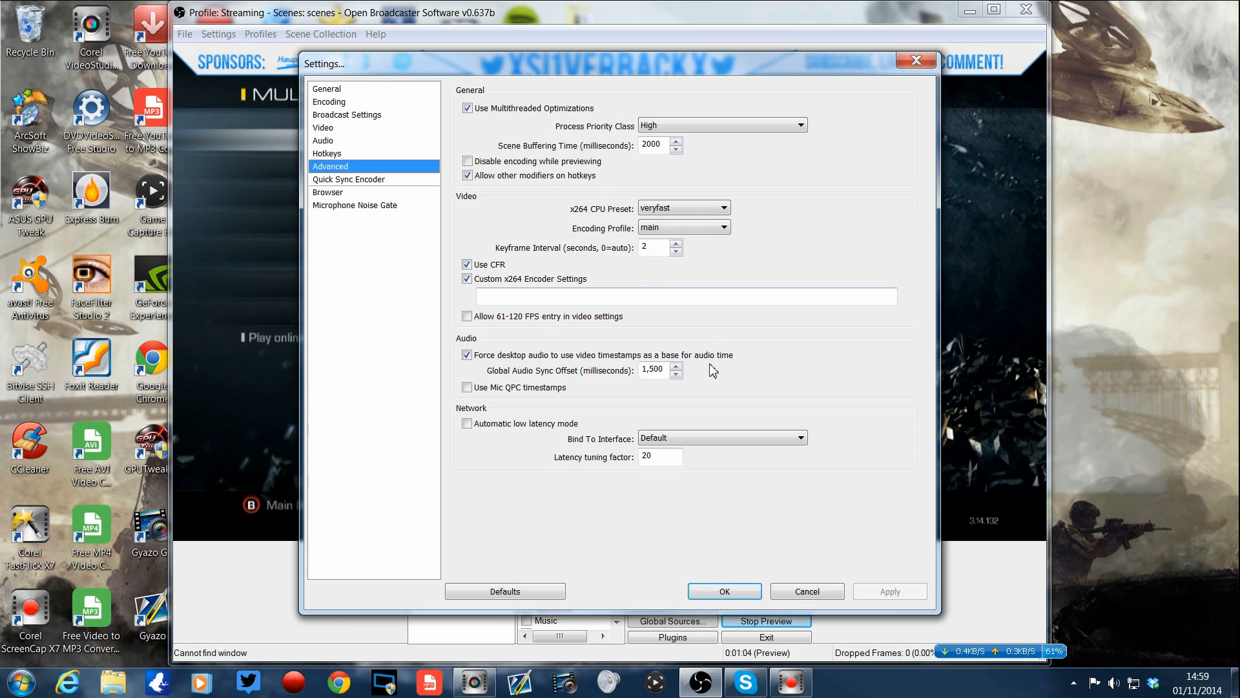
{"action": "mouse_move", "coordinate": [518, 408]}
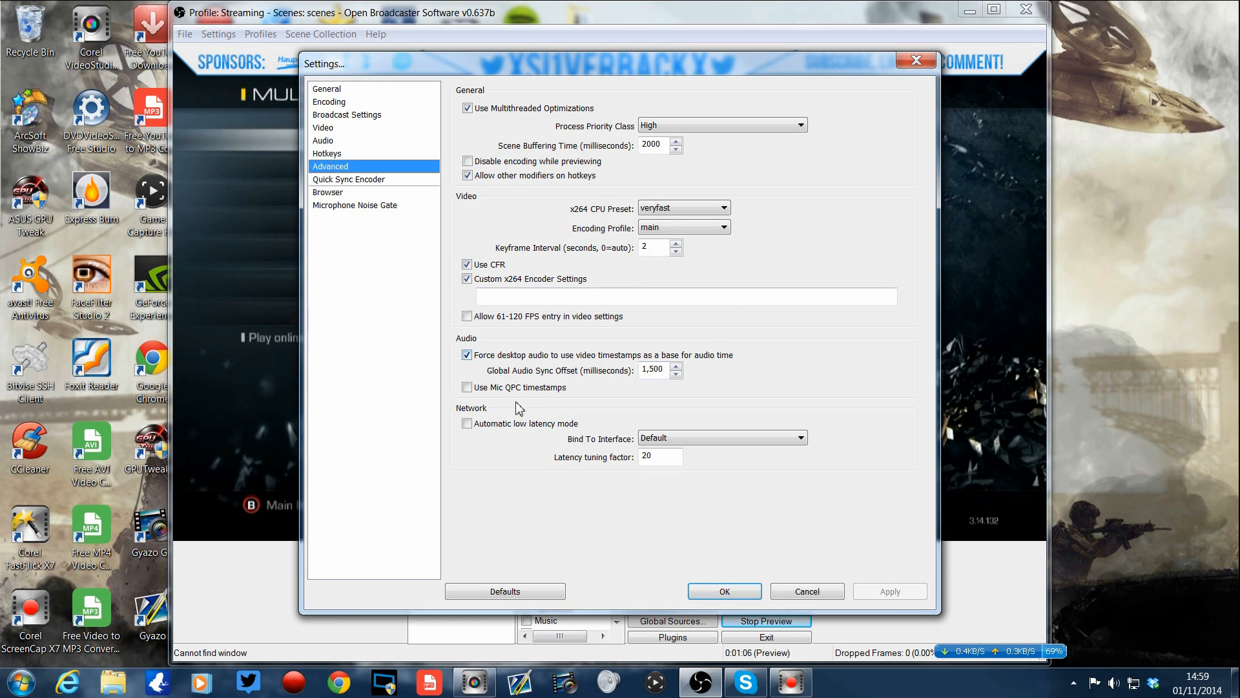
{"action": "mouse_move", "coordinate": [584, 380]}
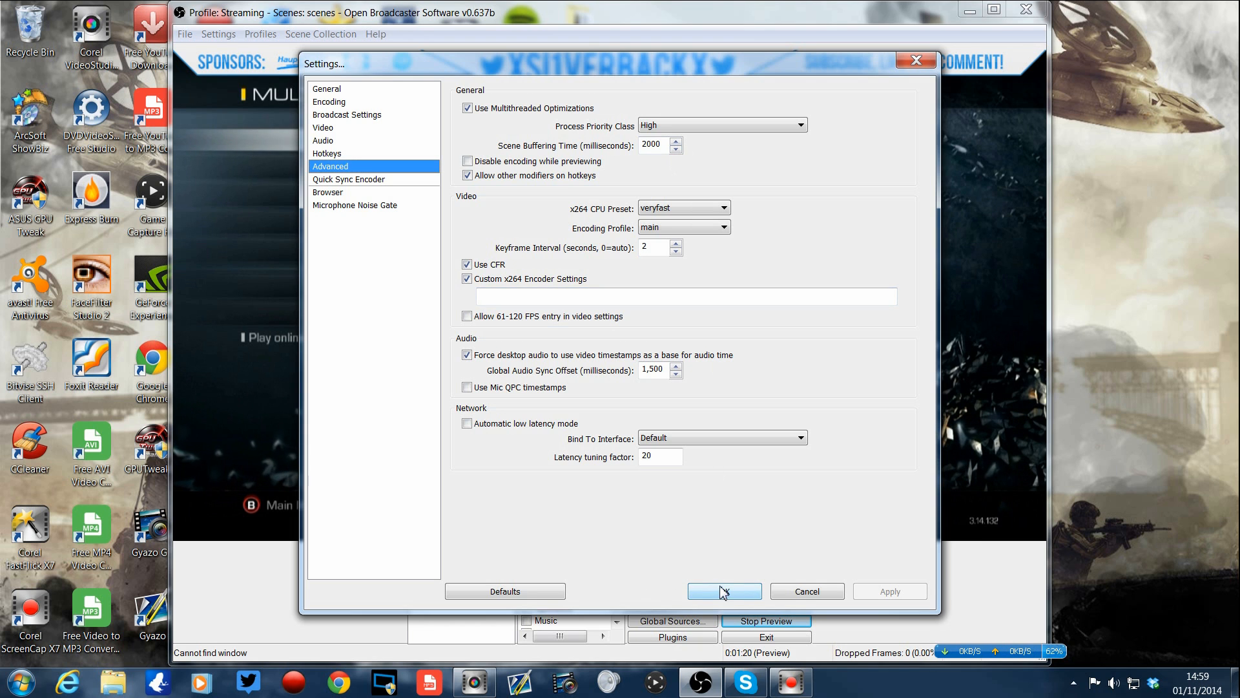
- Confirm the settings with OK, keeping the 1,500 ms global audio sync offset
{"action": "left_click", "coordinate": [720, 591]}
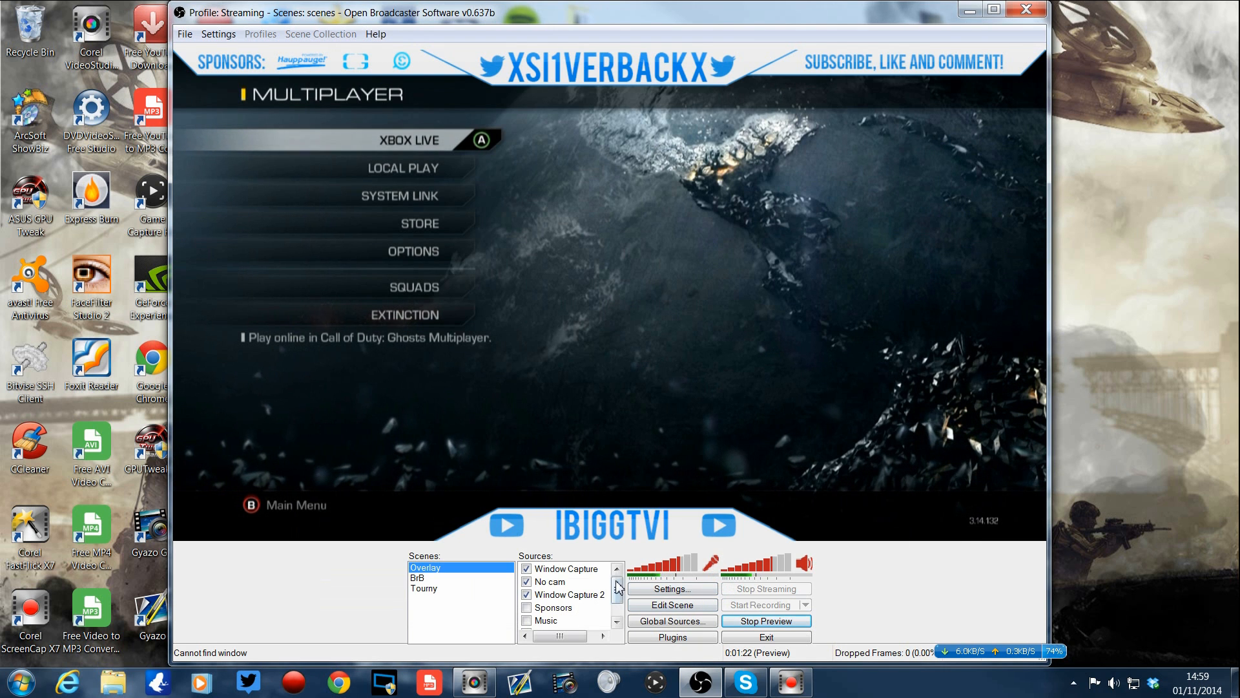
- Bring up the Elgato source's Device Selection showing its -1500 ms audio offset
{"action": "right_click", "coordinate": [551, 622]}
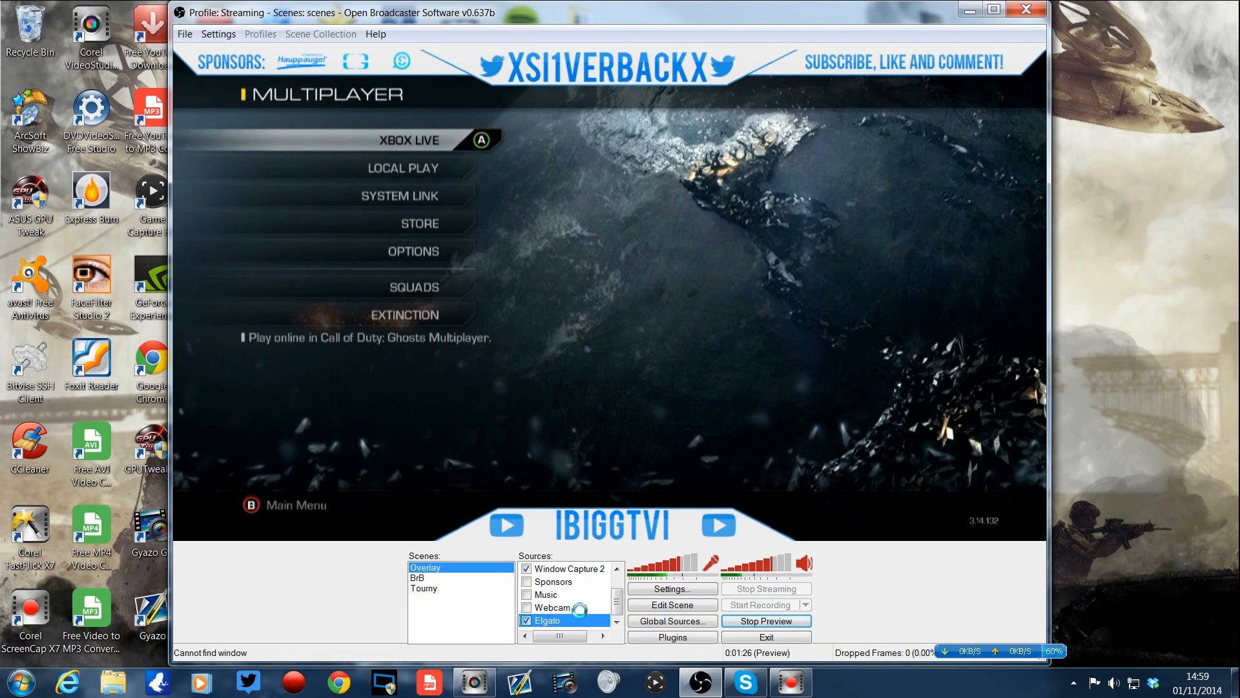
{"action": "double_click", "coordinate": [547, 620]}
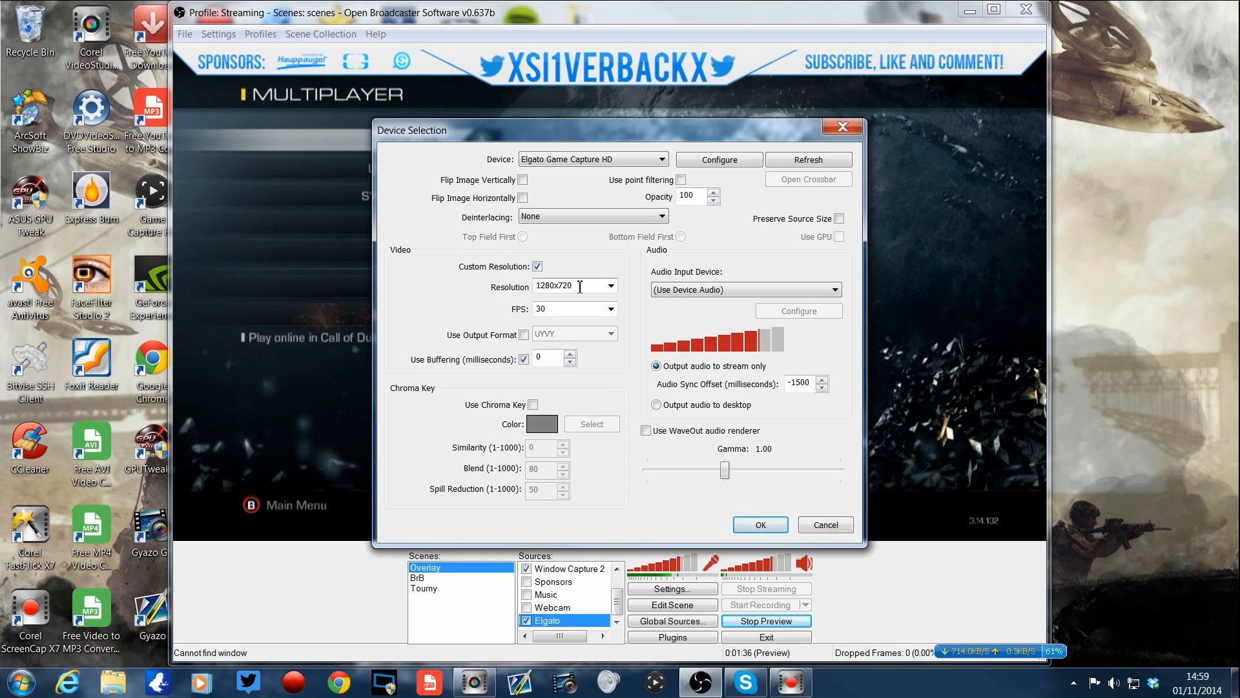
{"action": "mouse_move", "coordinate": [549, 309]}
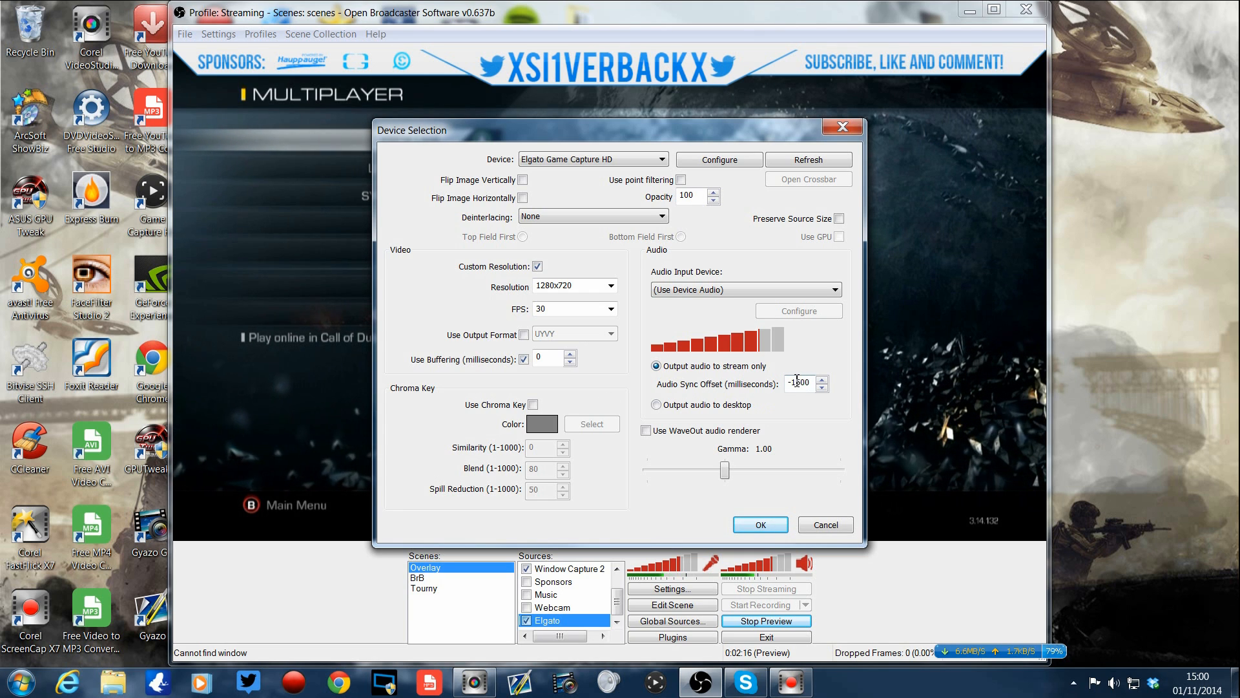
{"action": "left_click", "coordinate": [822, 379]}
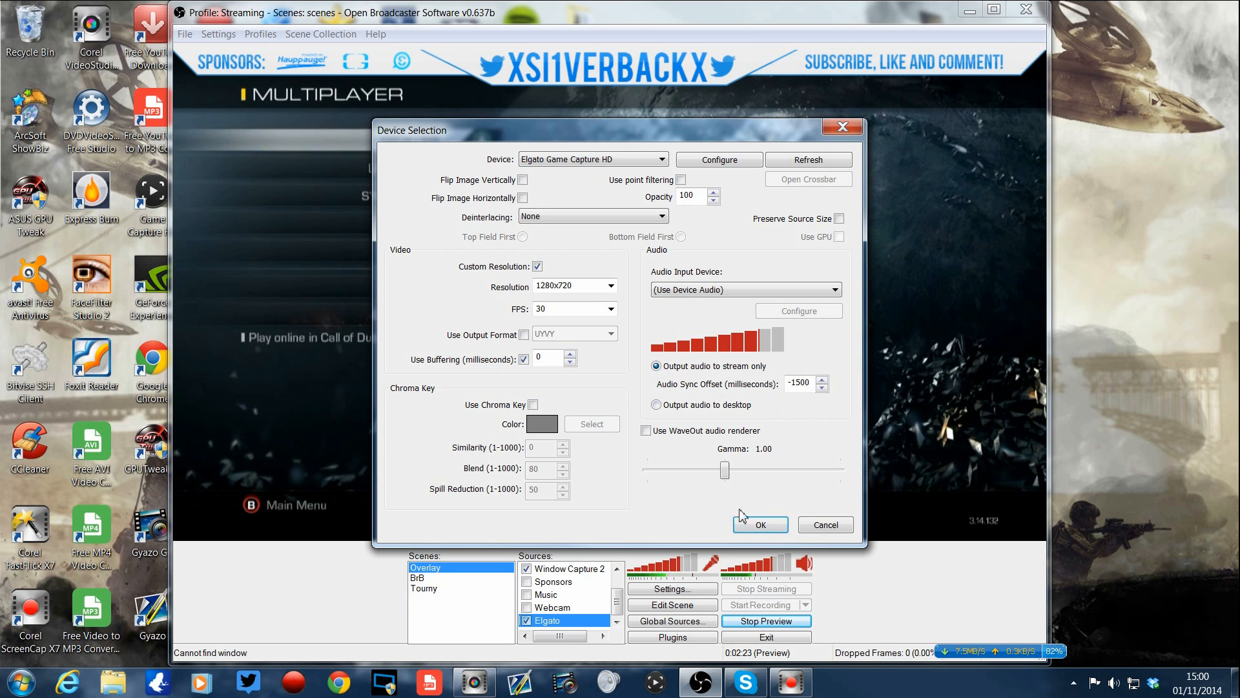
{"action": "mouse_move", "coordinate": [688, 469]}
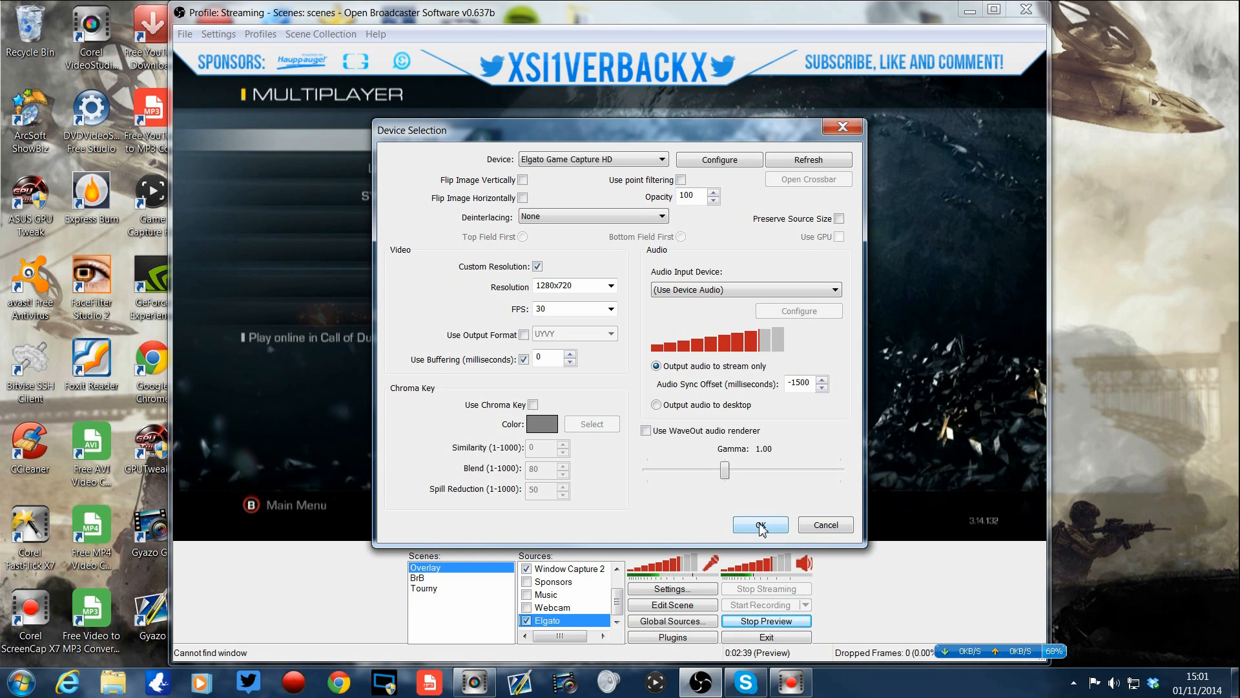
- Confirm the Elgato device settings with the -1500 ms offset and reopen the Settings menu
{"action": "left_click", "coordinate": [760, 526]}
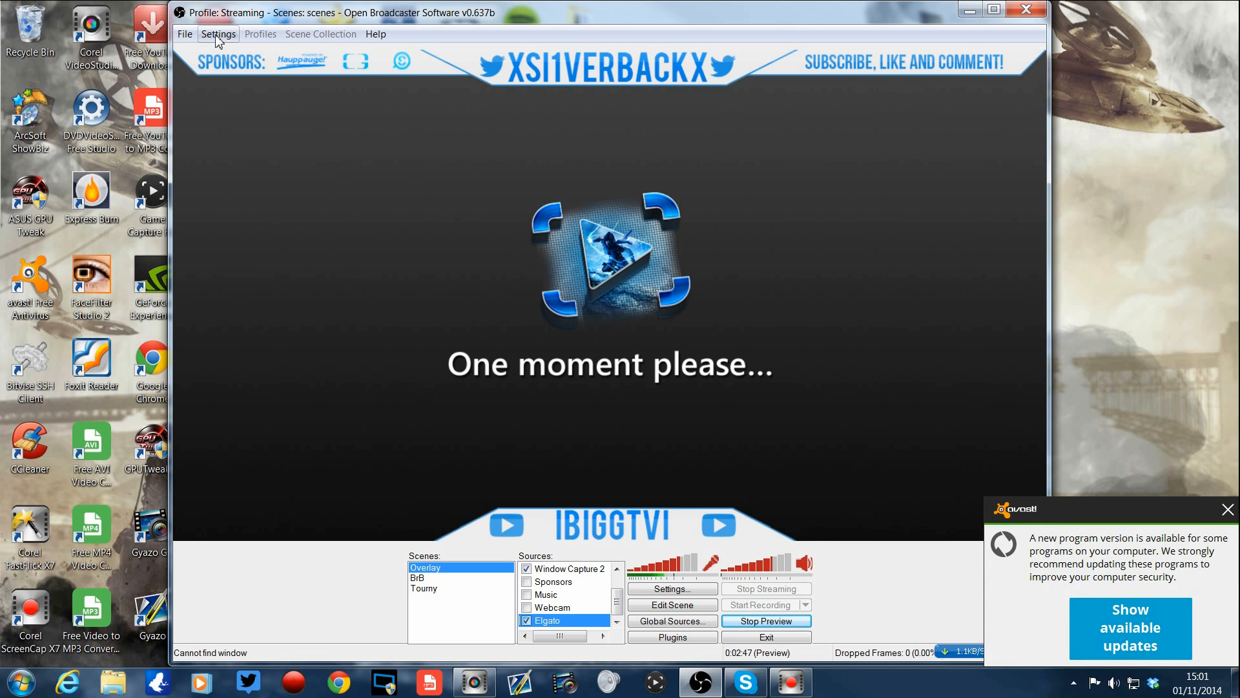
{"action": "left_click", "coordinate": [219, 34]}
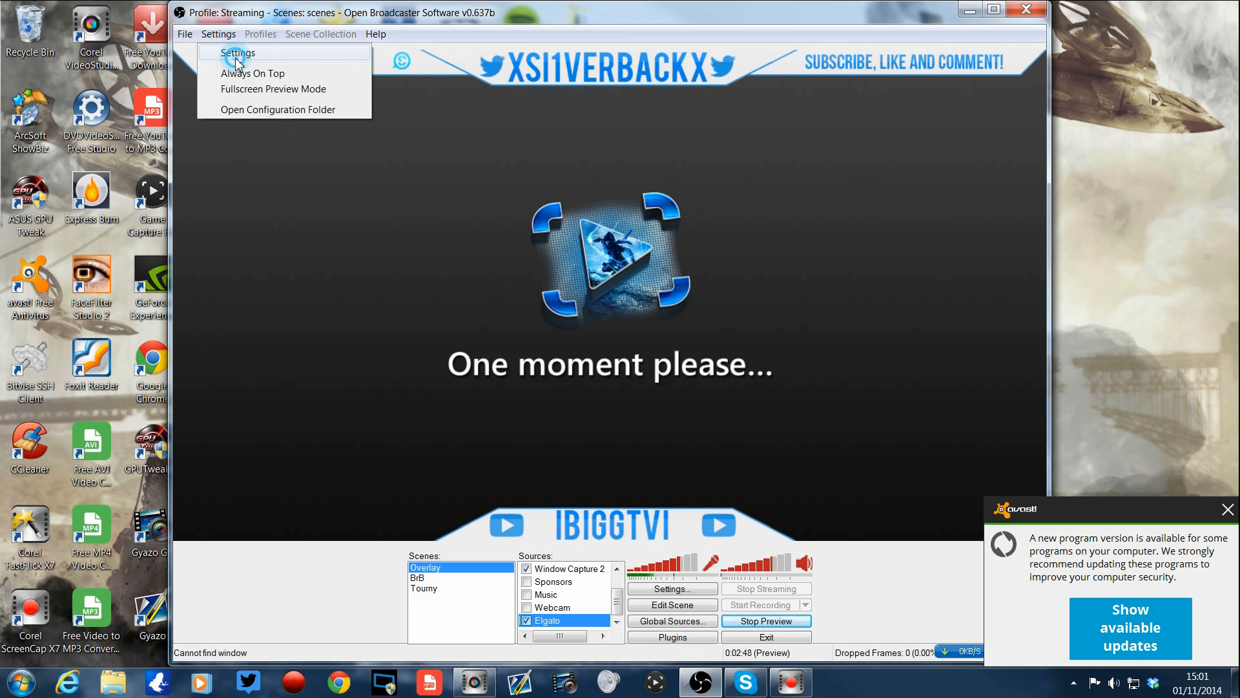
{"action": "left_click", "coordinate": [236, 52]}
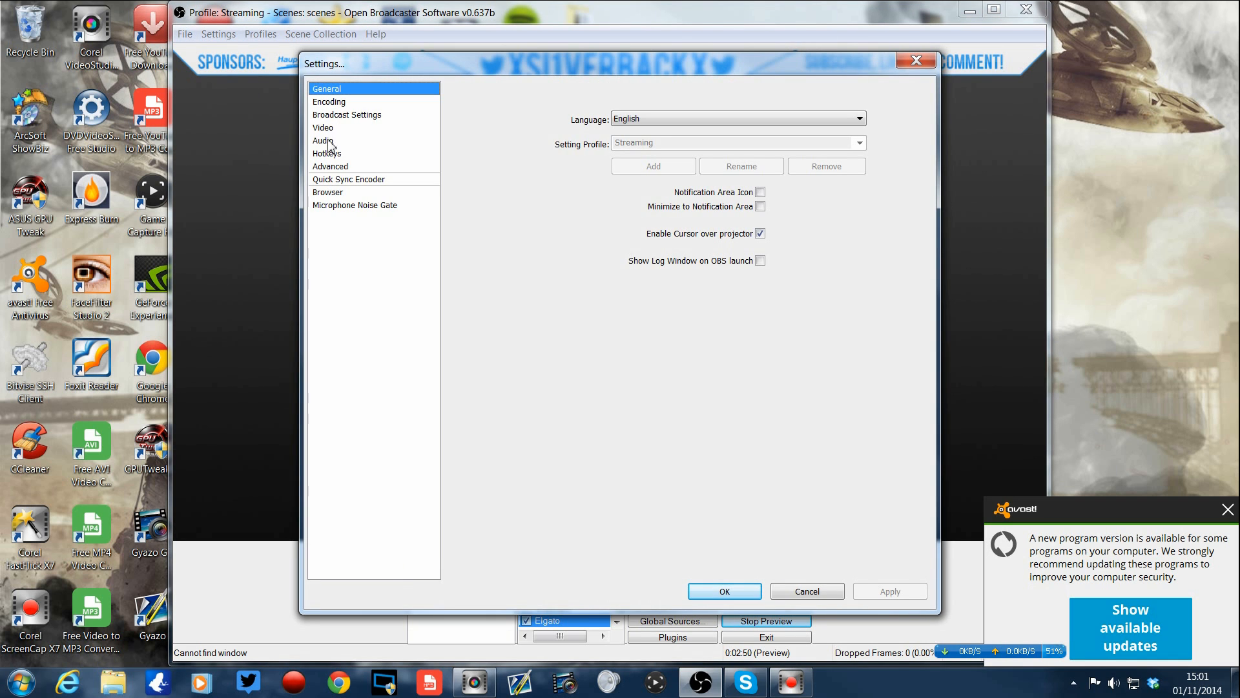
{"action": "left_click", "coordinate": [323, 128]}
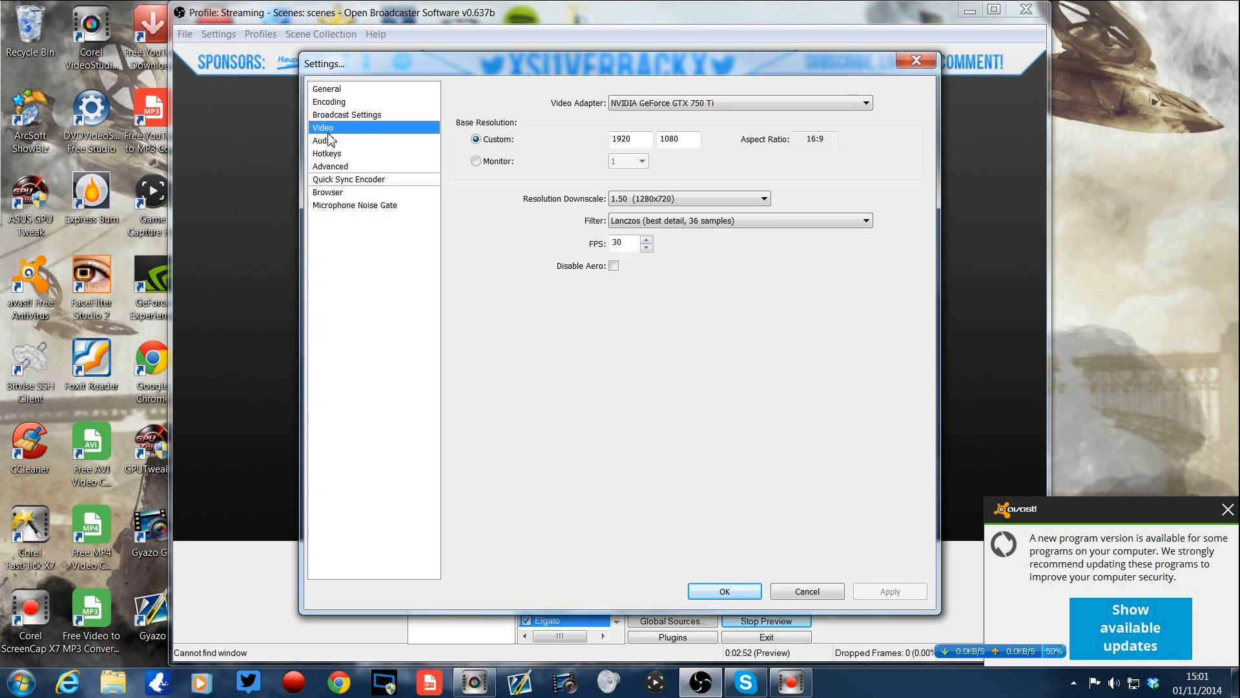
{"action": "left_click", "coordinate": [331, 166]}
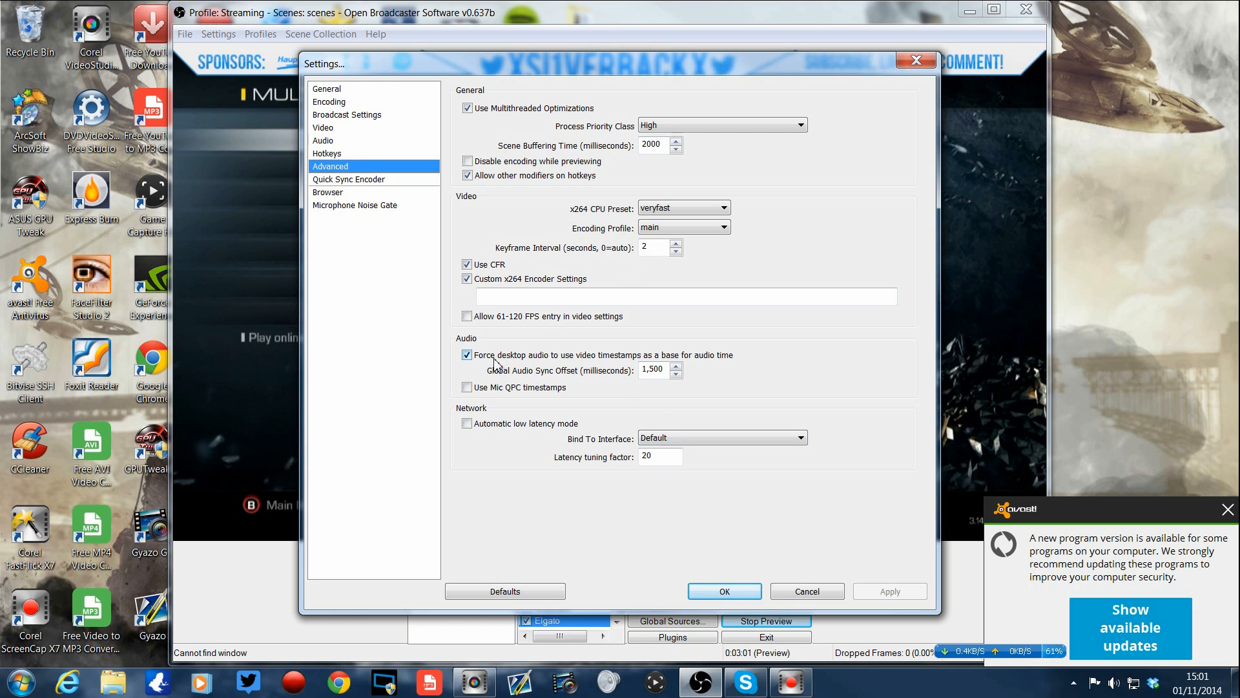
{"action": "left_click", "coordinate": [656, 370]}
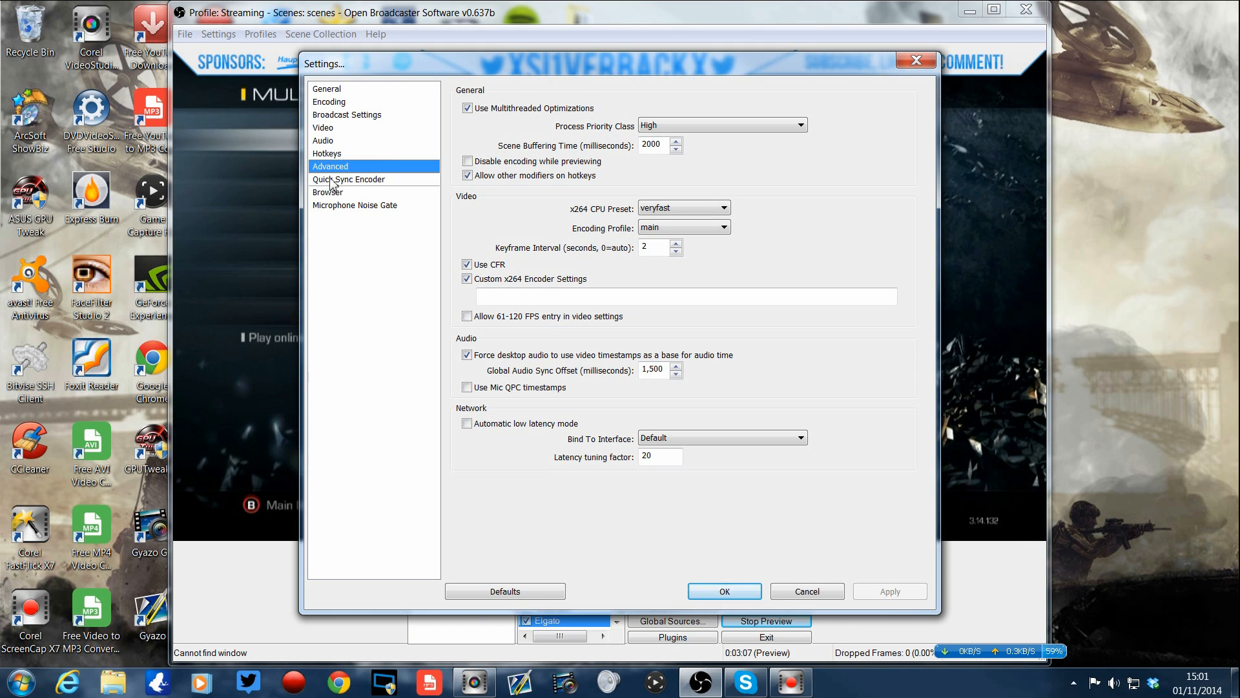
{"action": "left_click", "coordinate": [722, 590]}
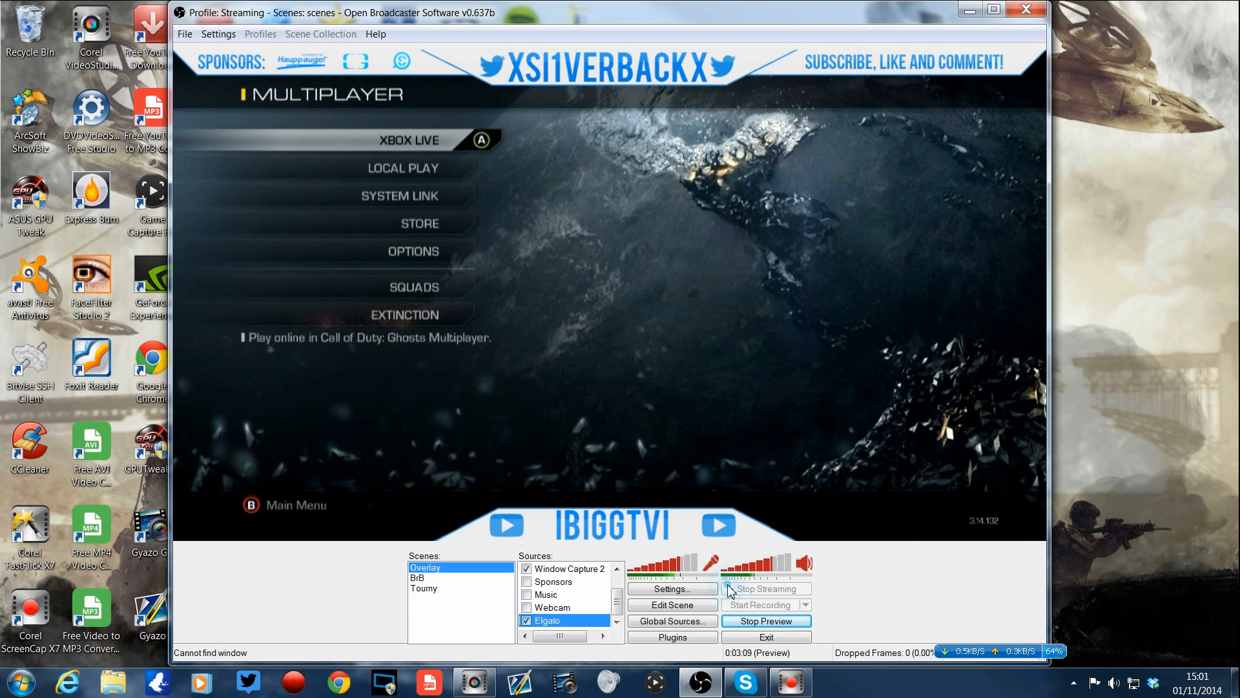
{"action": "right_click", "coordinate": [548, 619]}
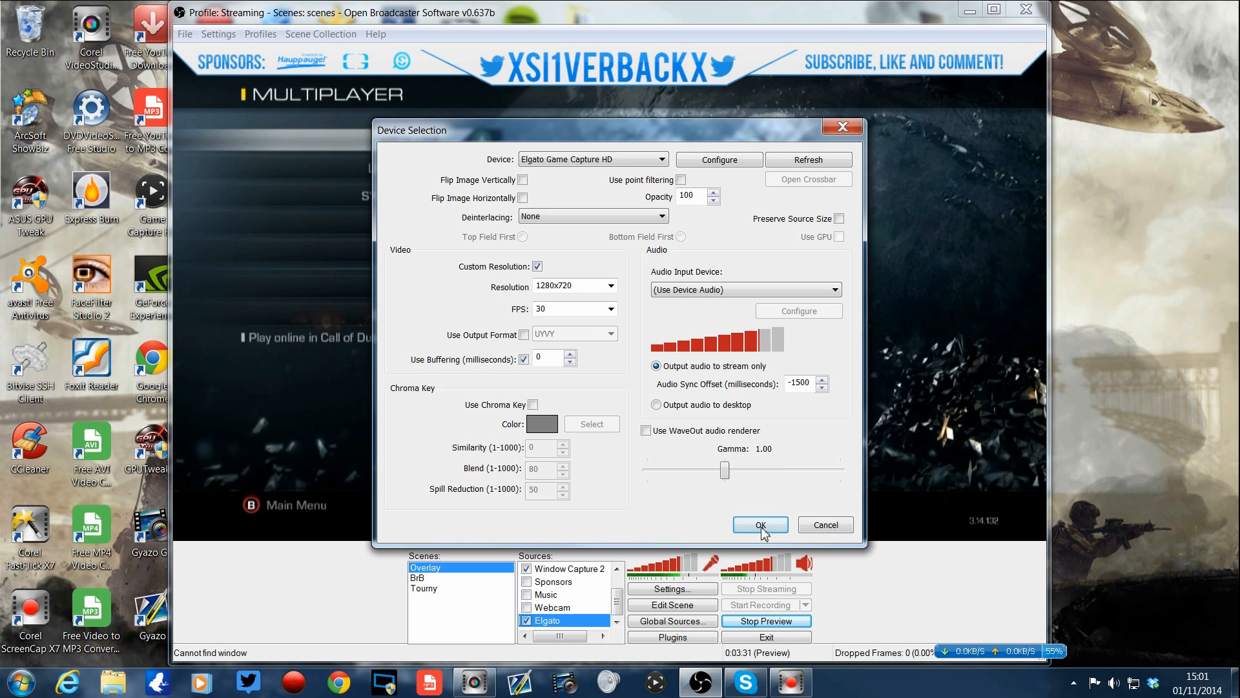
{"action": "left_click", "coordinate": [759, 525]}
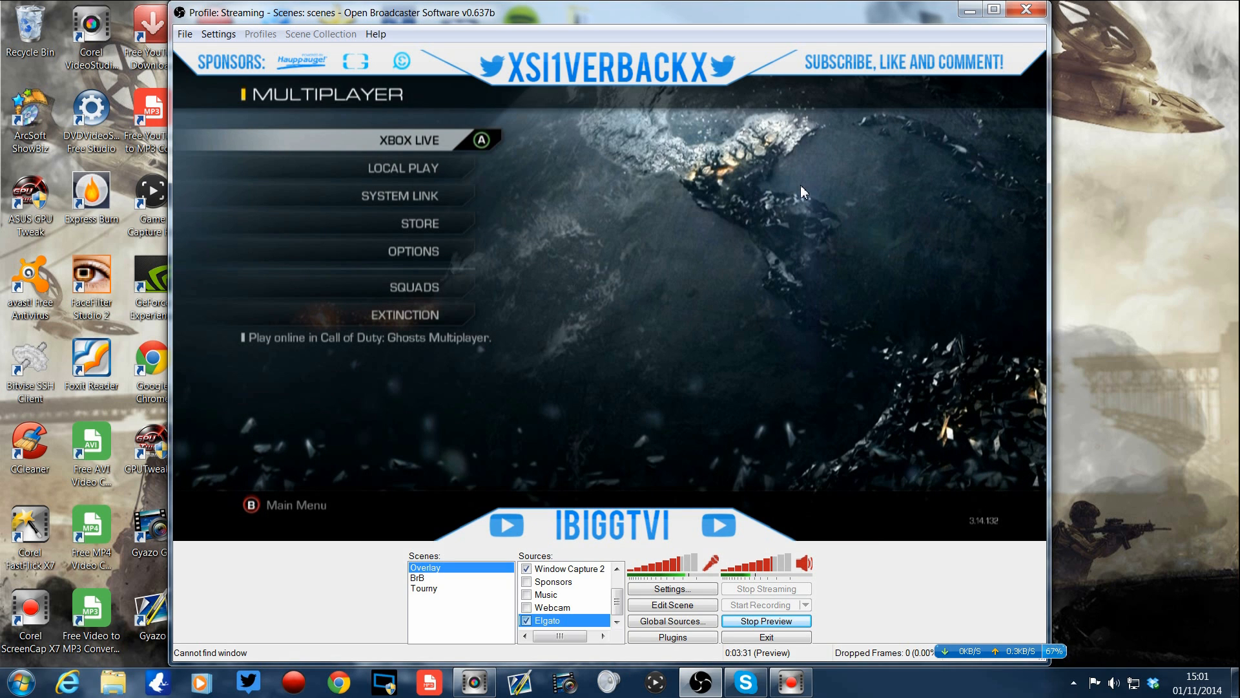